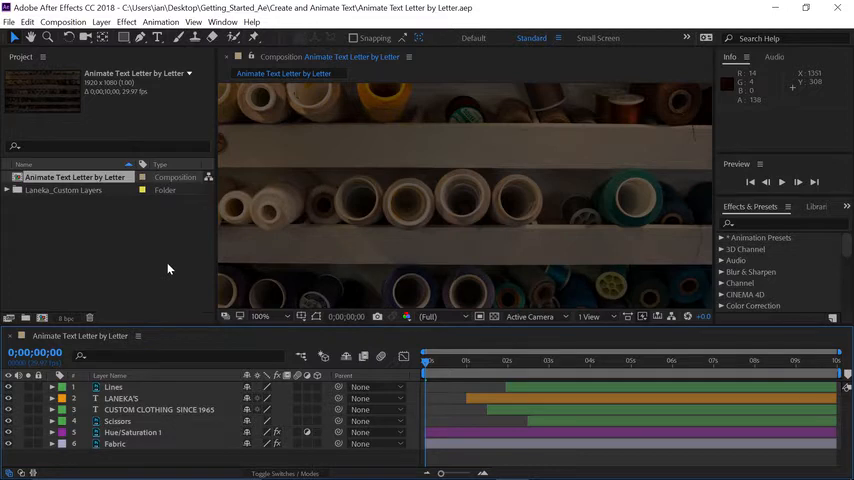
{"action": "mouse_move", "coordinate": [170, 344]}
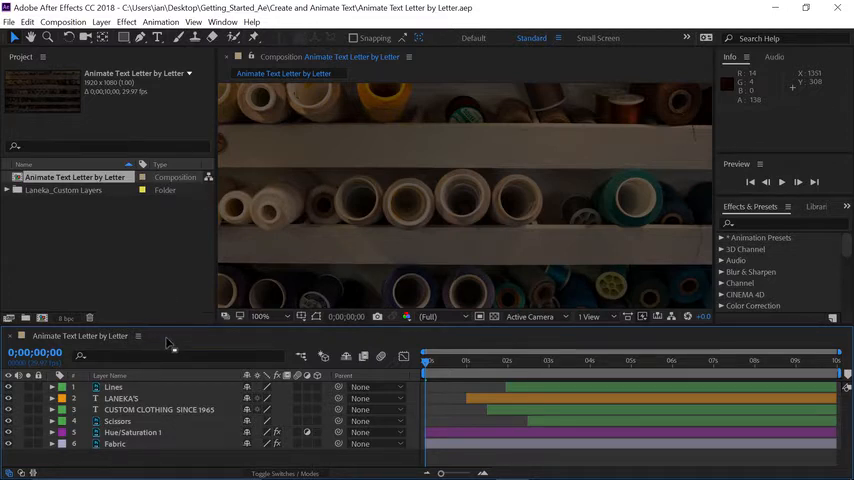
Move the current-time indicator to about 0;00;05;07 where the LANEKA'S title shows
{"action": "left_click", "coordinate": [784, 180]}
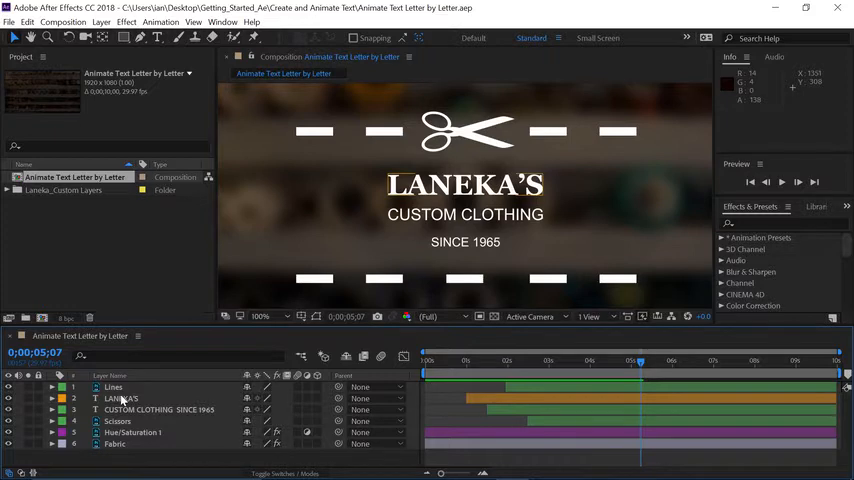
Solo the LANEKA'S layer and expand it to reveal its Text properties
{"action": "left_click", "coordinate": [112, 396]}
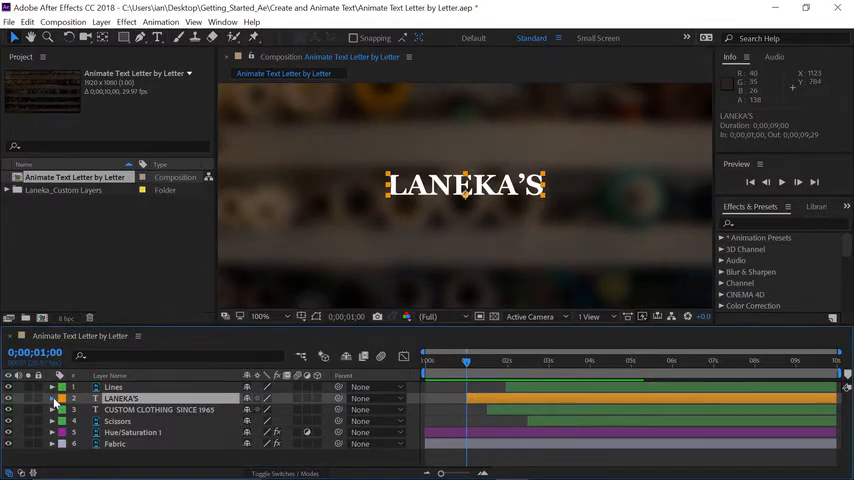
{"action": "left_click", "coordinate": [54, 396]}
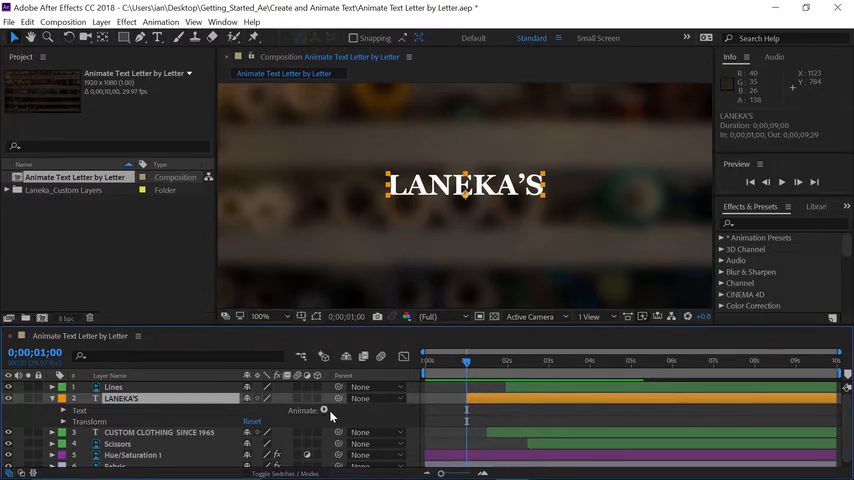
Add an Opacity animator to the LANEKA'S text from the Animate menu
{"action": "left_click", "coordinate": [322, 410]}
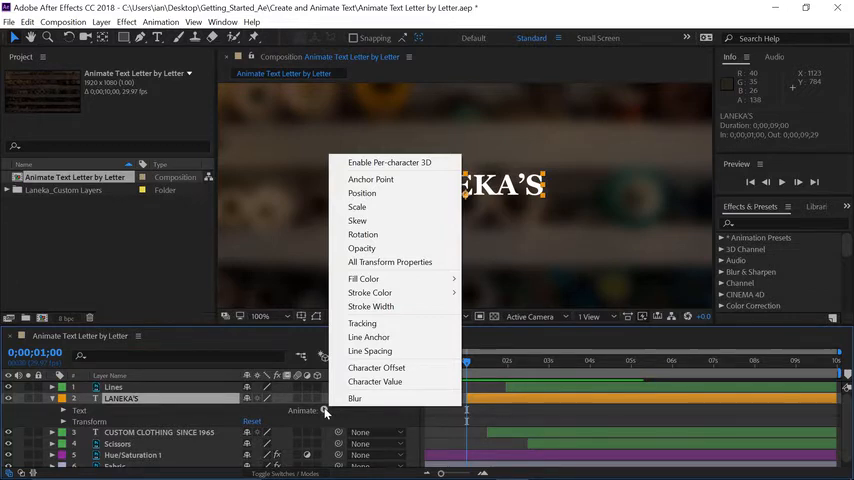
{"action": "left_click", "coordinate": [360, 248]}
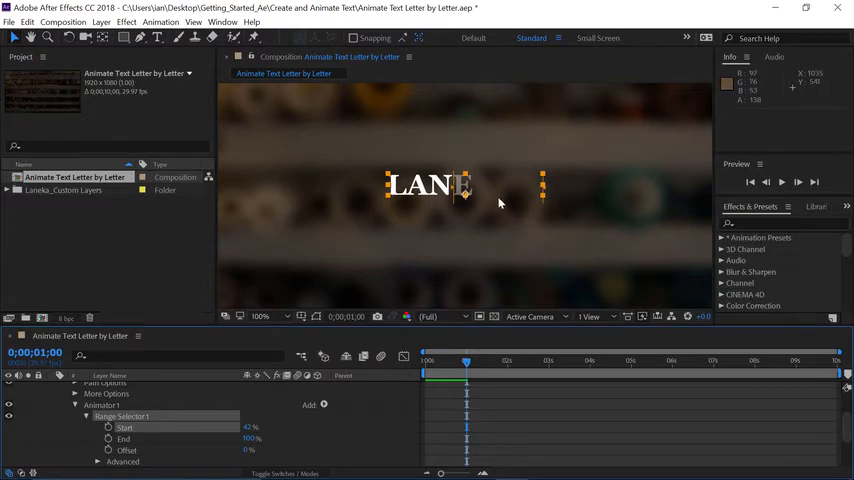
{"action": "mouse_move", "coordinate": [456, 192]}
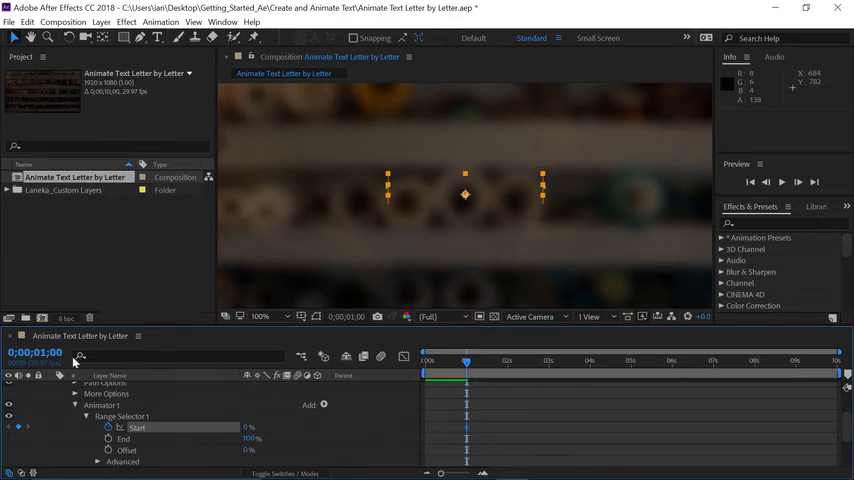
Keyframe Range Selector Start at 0% at one second and 100% at two seconds
{"action": "left_click", "coordinate": [30, 352]}
{"action": "type", "text": "2"}
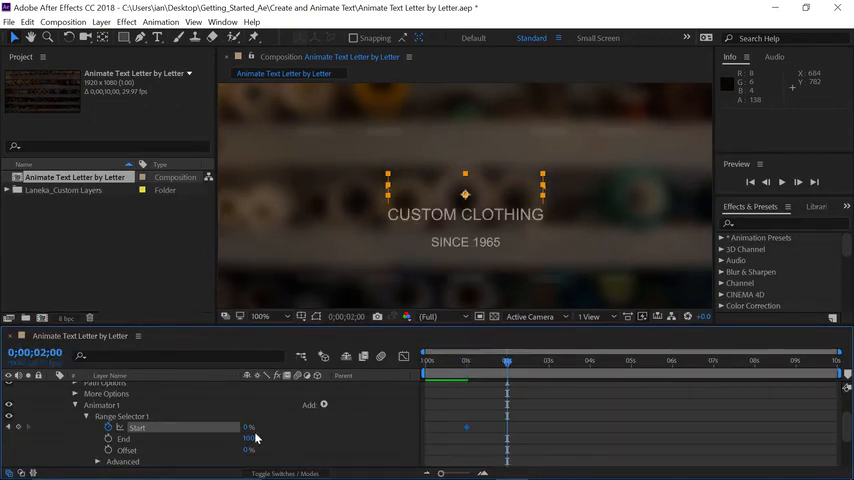
{"action": "double_click", "coordinate": [252, 428]}
{"action": "type", "text": "100"}
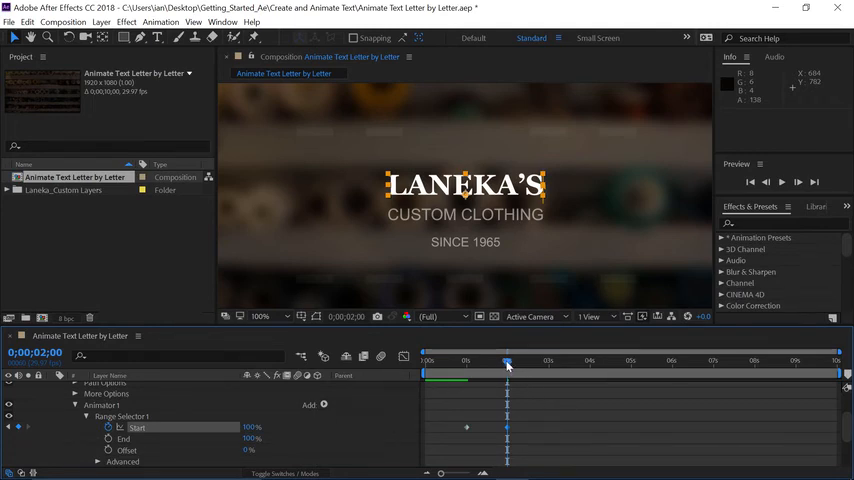
Preview the composition from 0;00;00;00 to watch the title fade in
{"action": "left_click", "coordinate": [428, 362]}
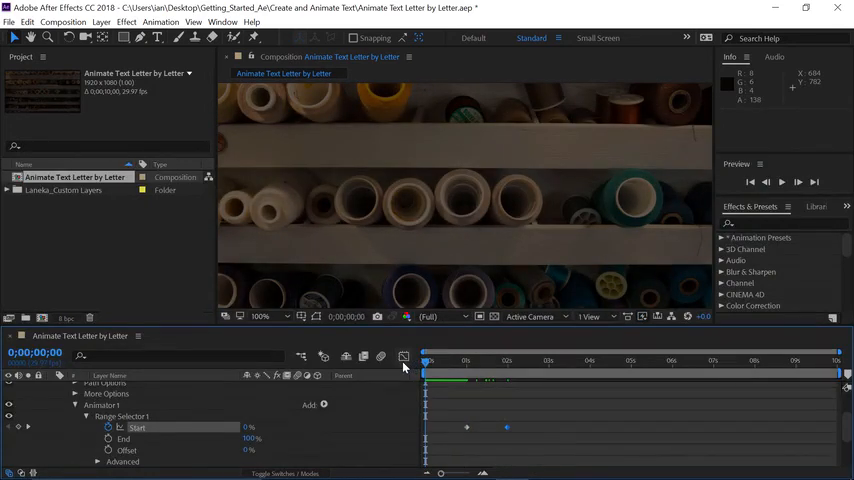
{"action": "key", "text": "Space"}
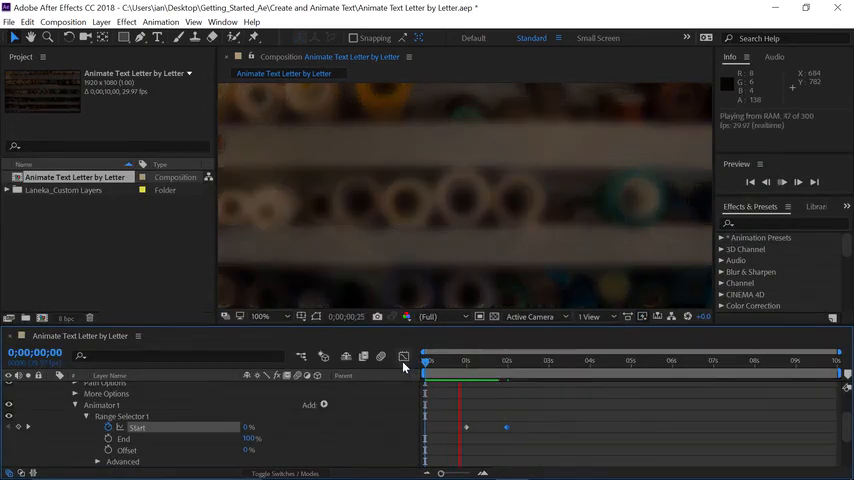